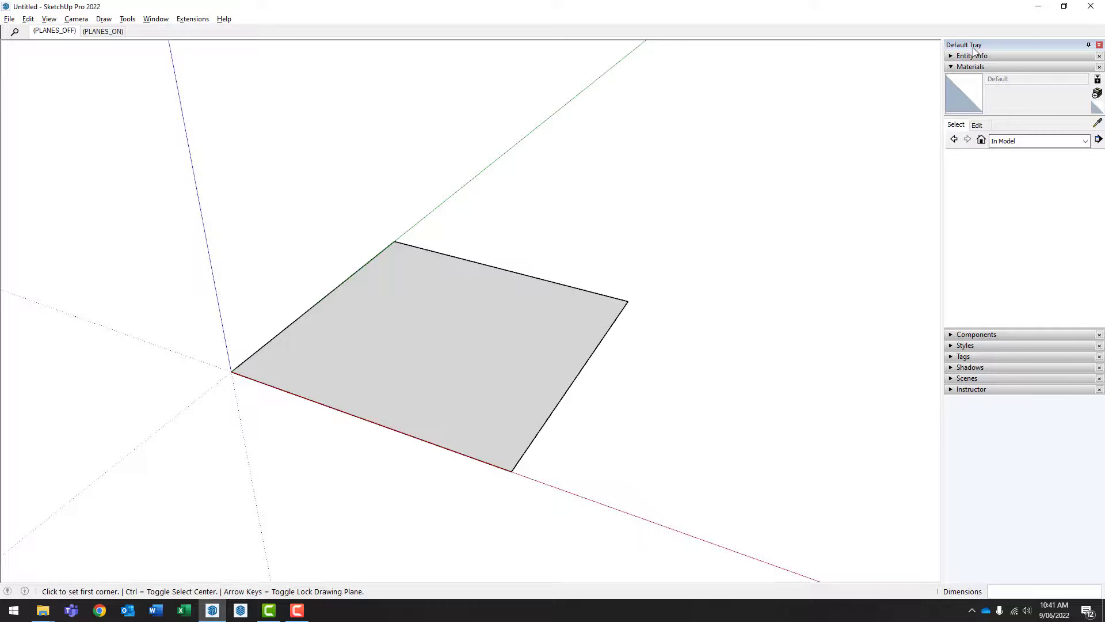
Show the Materials panel in the default tray and paint the square face with the default material.
click(156, 19)
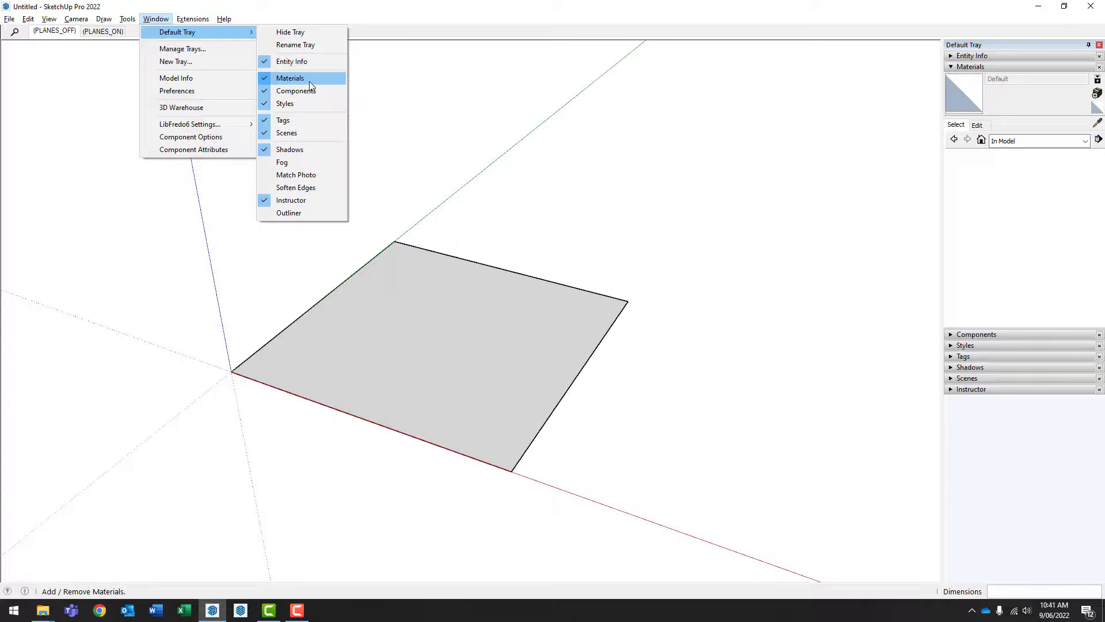
click(290, 77)
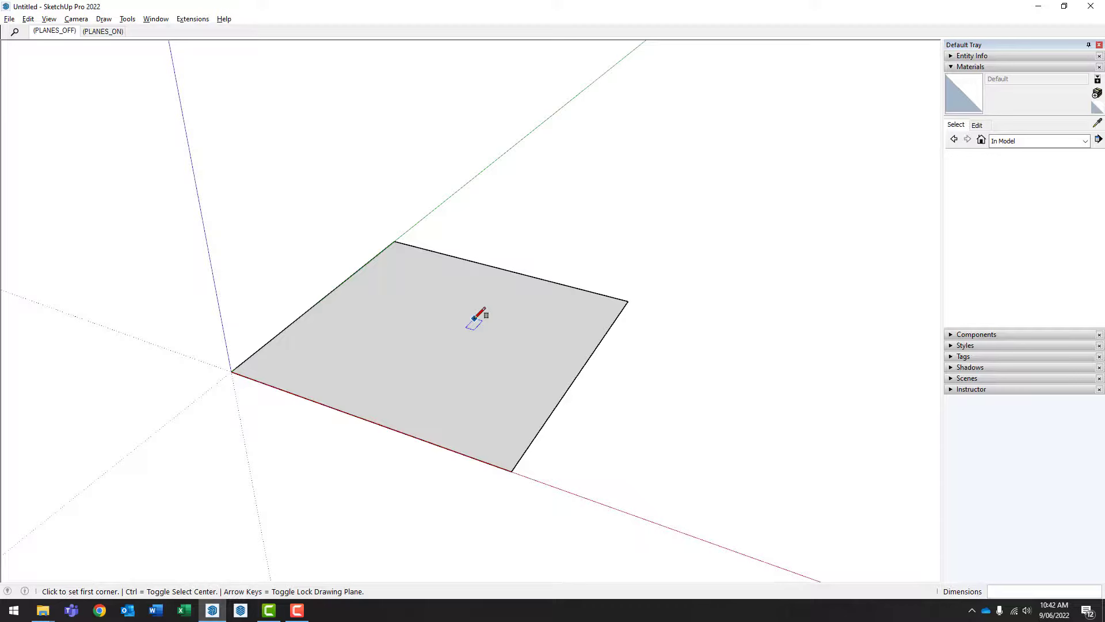
click(98, 610)
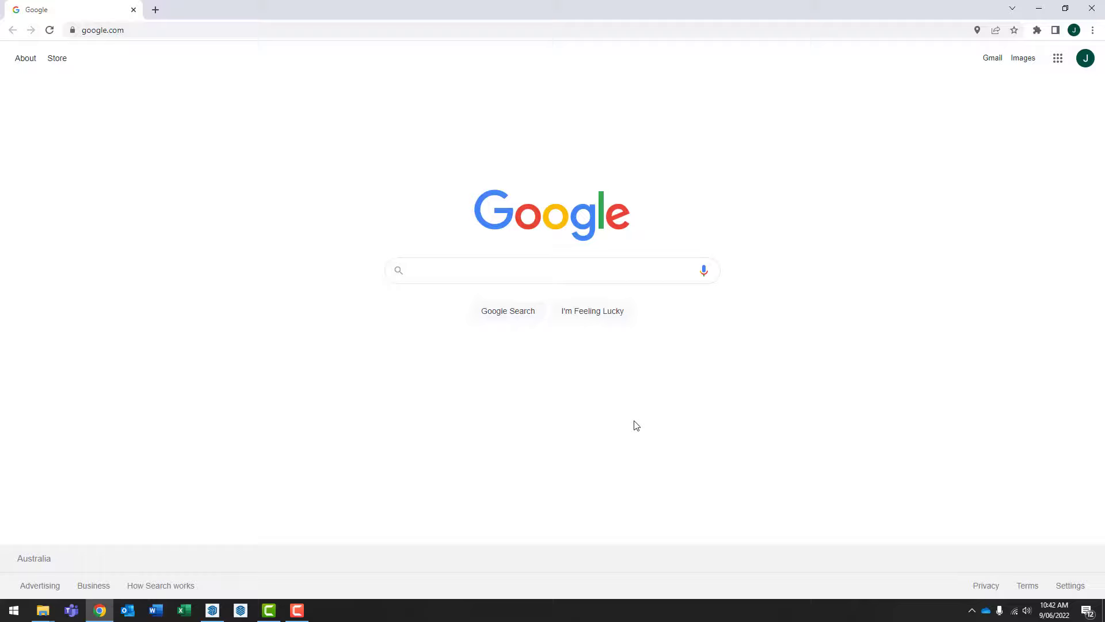
Search Google for 'sketchup materials' and open the SketchUp Texture Club result.
text(sketchup materials)
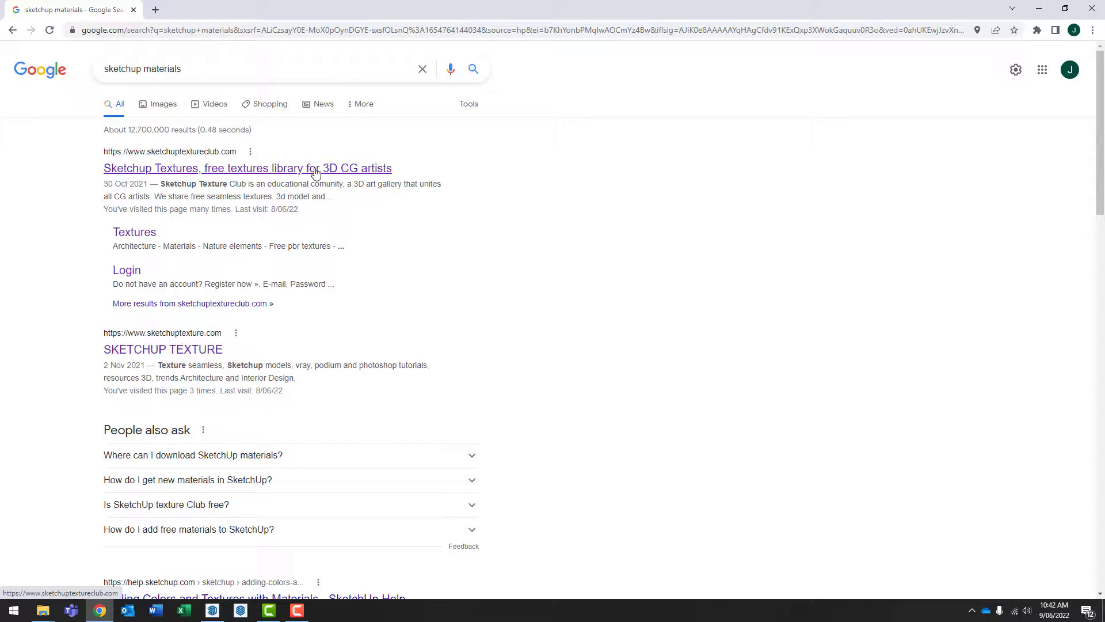
click(247, 168)
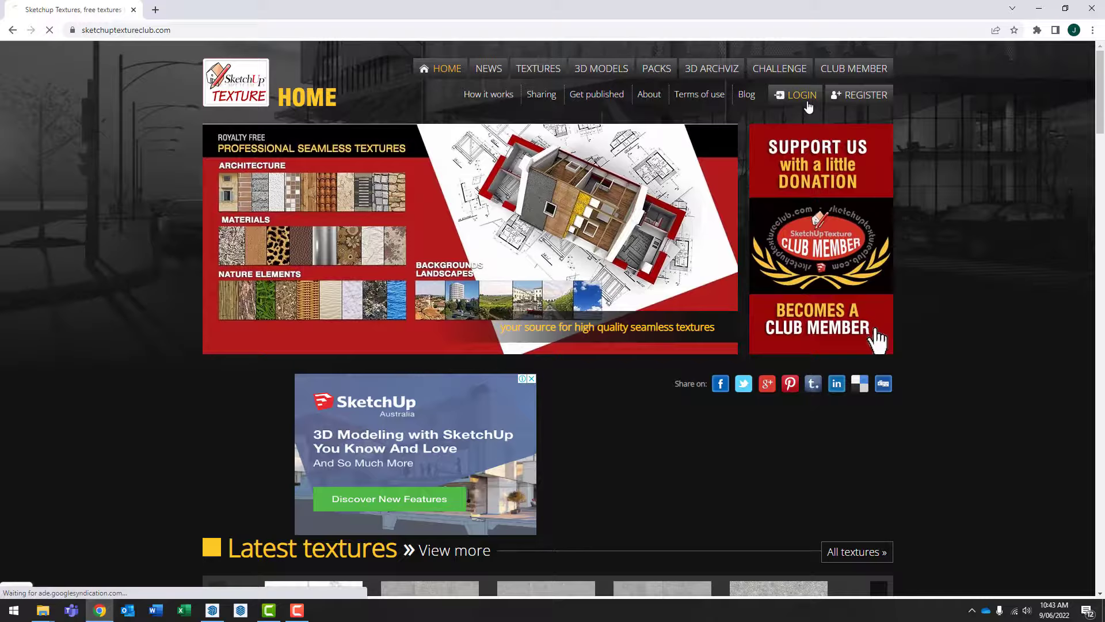
Browse the Textures library to the Architecture › Marble Slabs › Blue gallery.
click(538, 68)
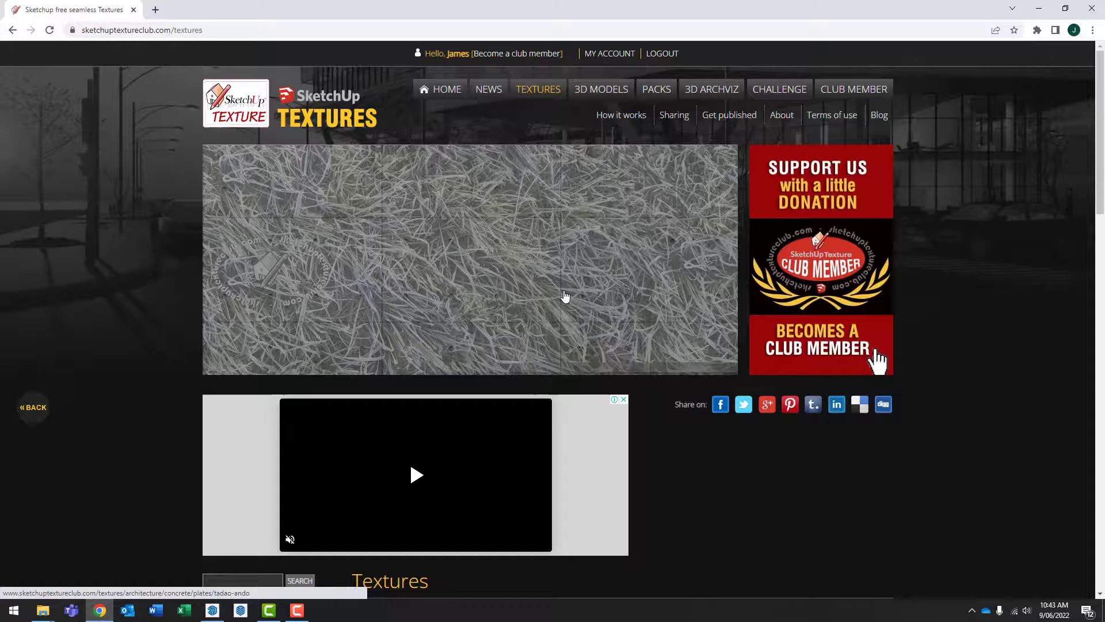
scroll(down, 3)
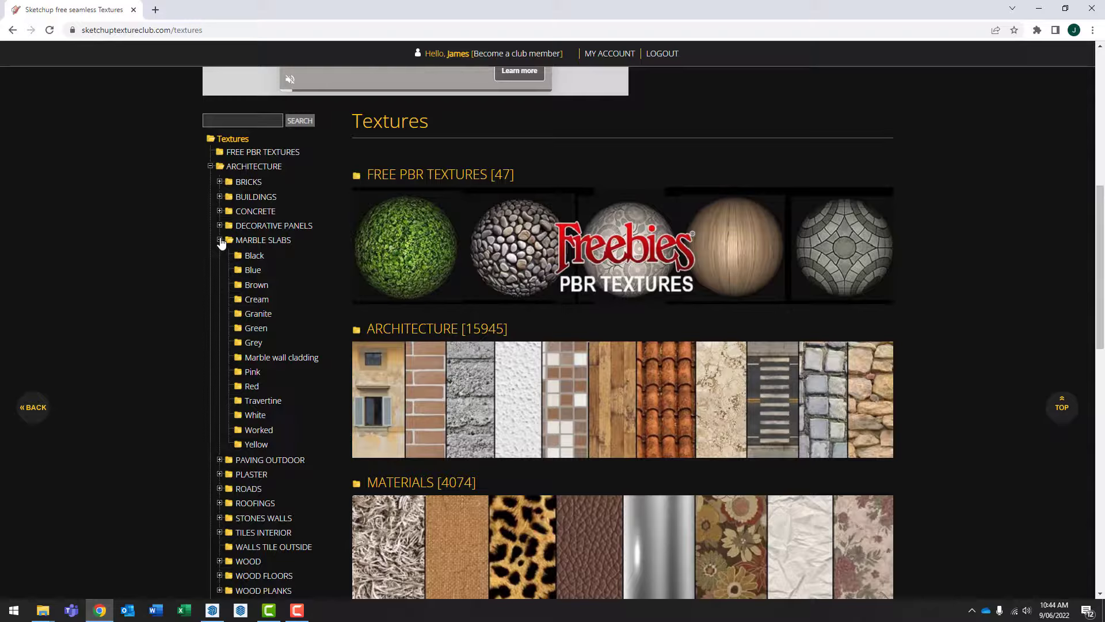
click(252, 270)
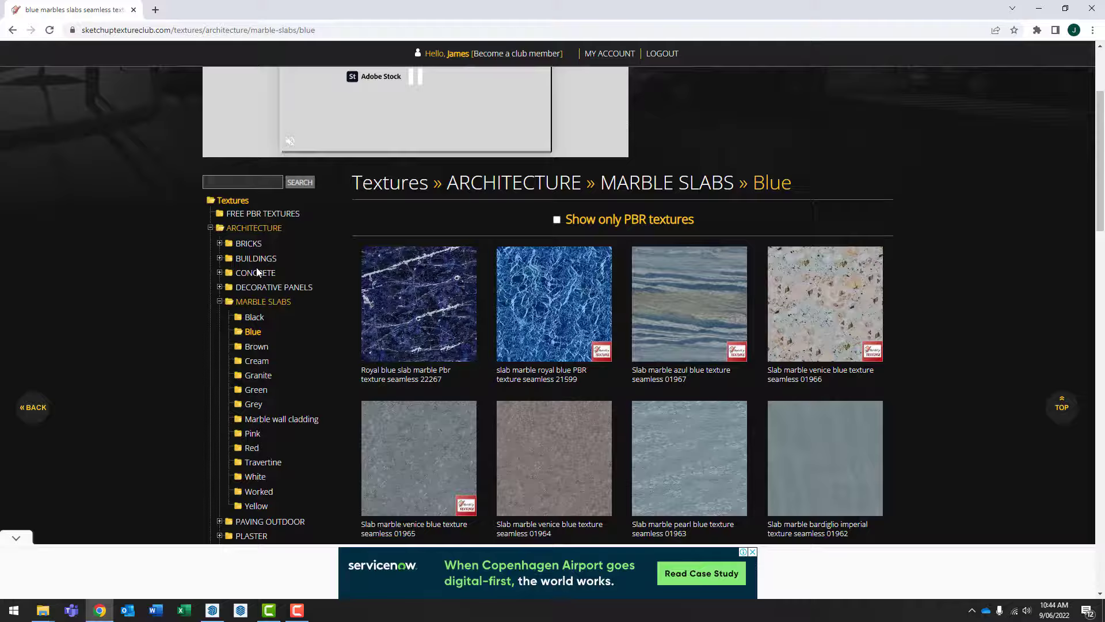
Open the 'Royal blue slab marble Pbr texture seamless 22267' texture page.
click(418, 304)
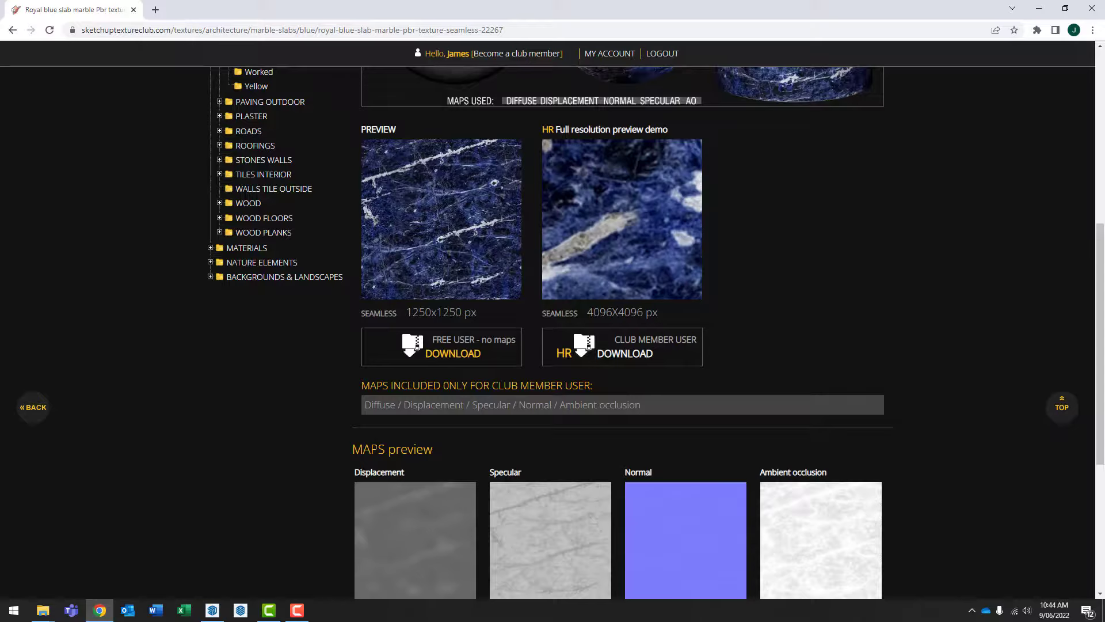
mouse_move(838, 551)
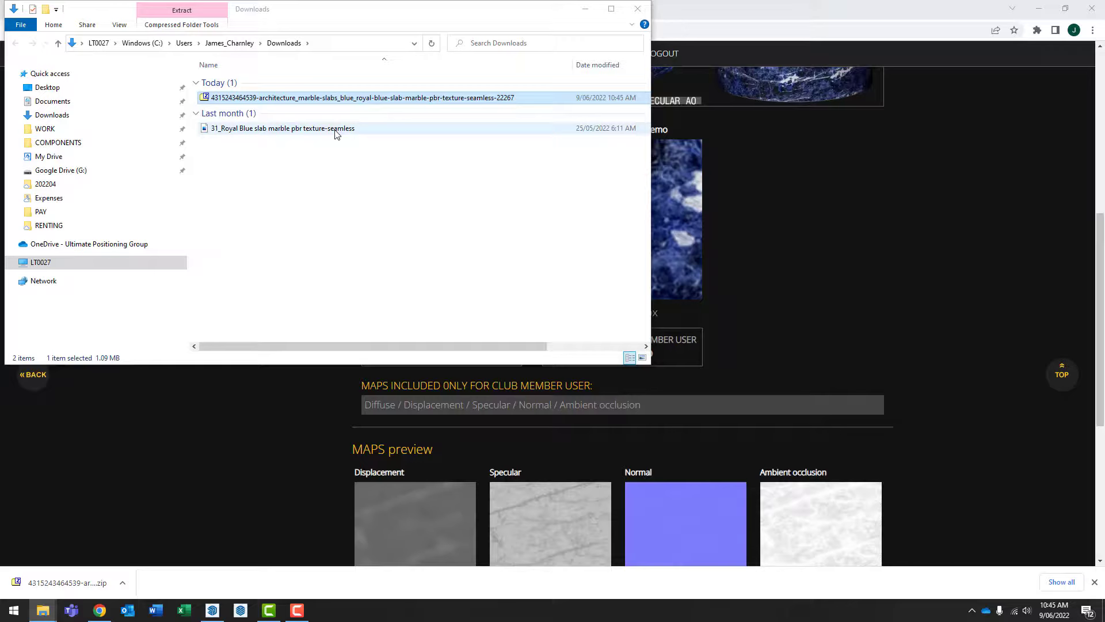
mouse_move(336, 134)
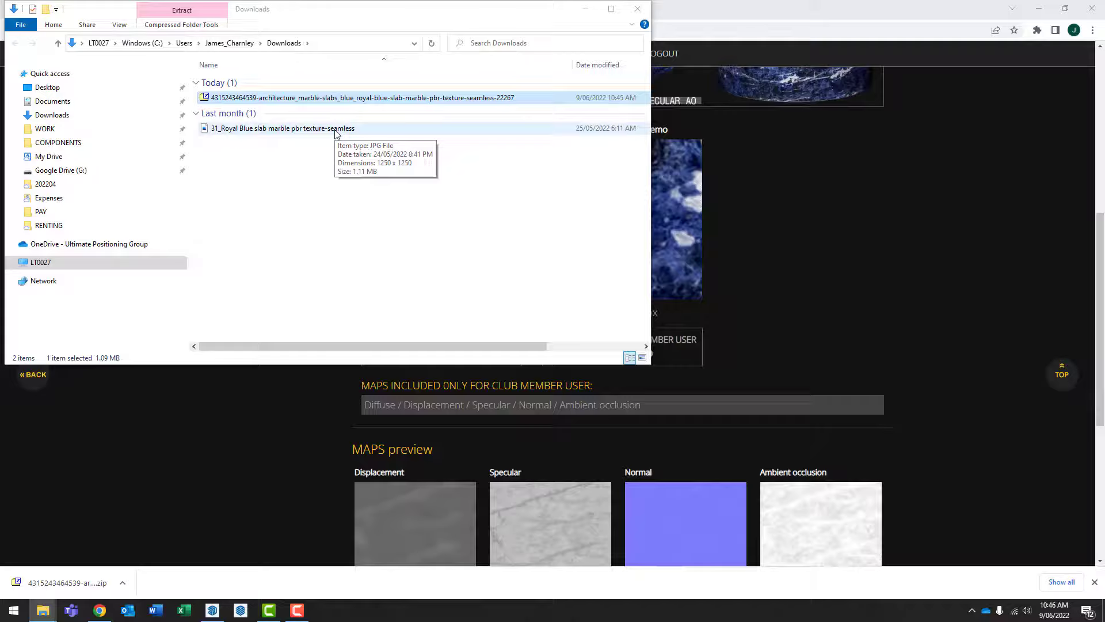
Select the Royal blue slab marble JPG in the Downloads folder.
click(212, 610)
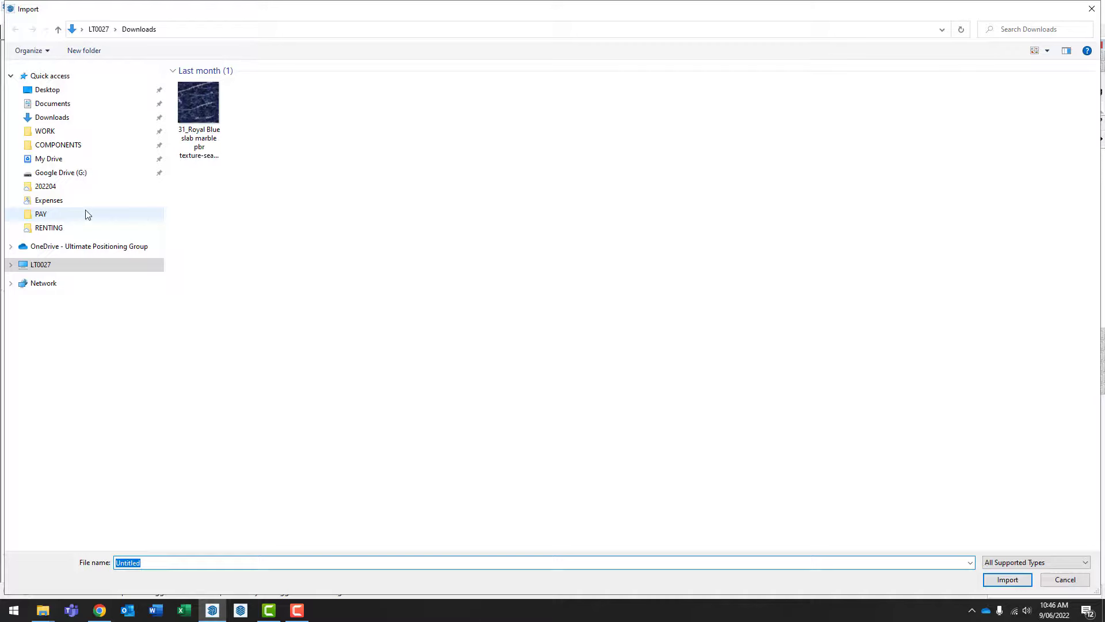
Import the Royal blue marble JPG from Downloads using the image as a texture.
click(1035, 562)
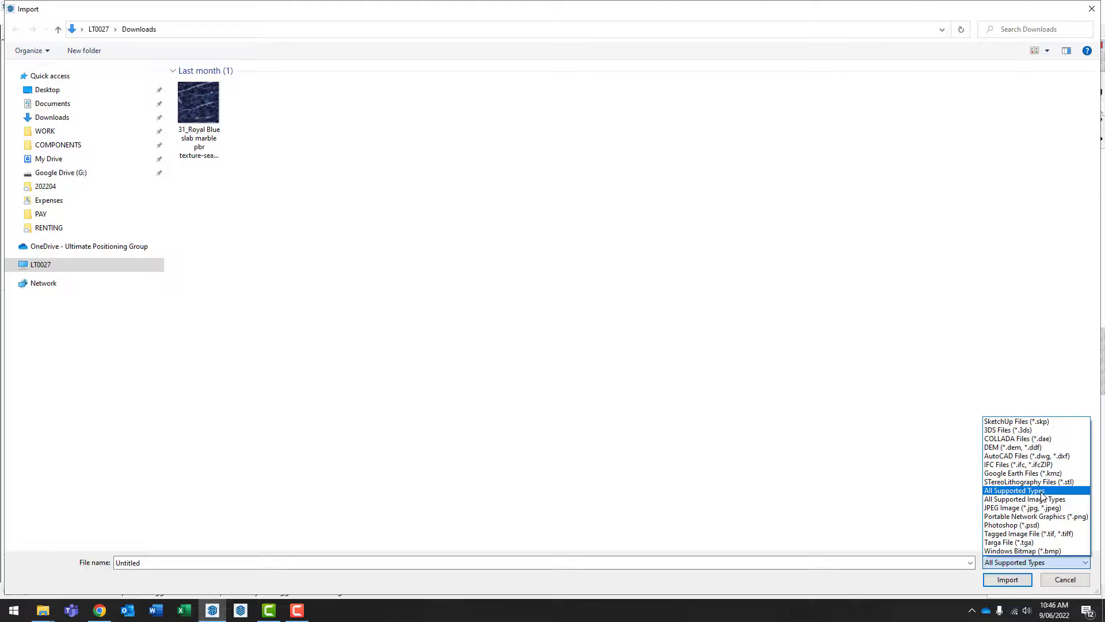
click(198, 102)
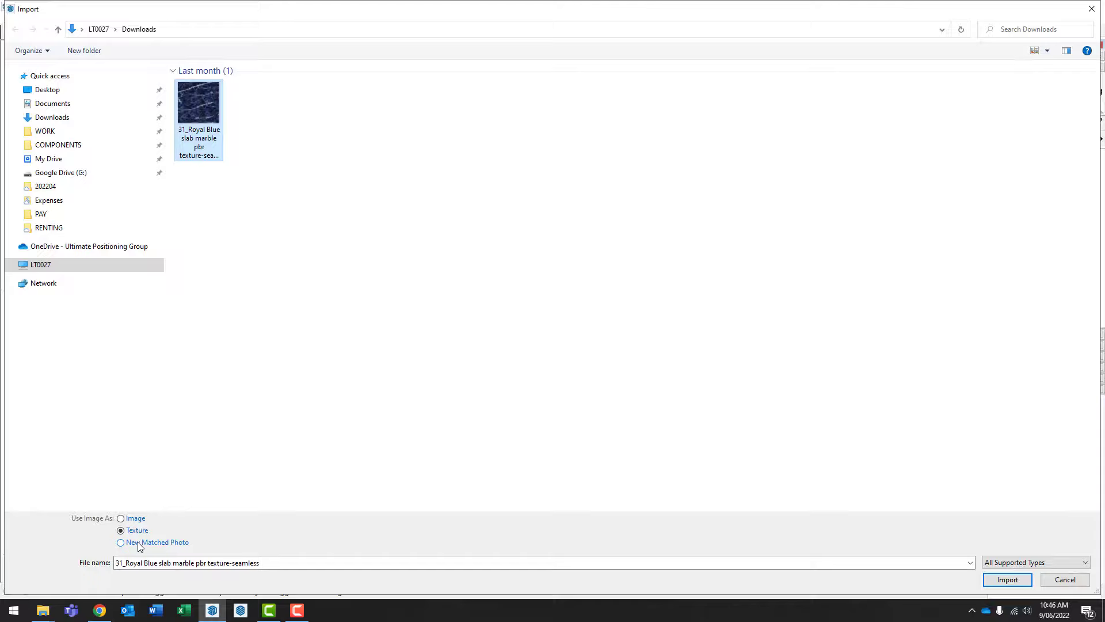
click(1008, 579)
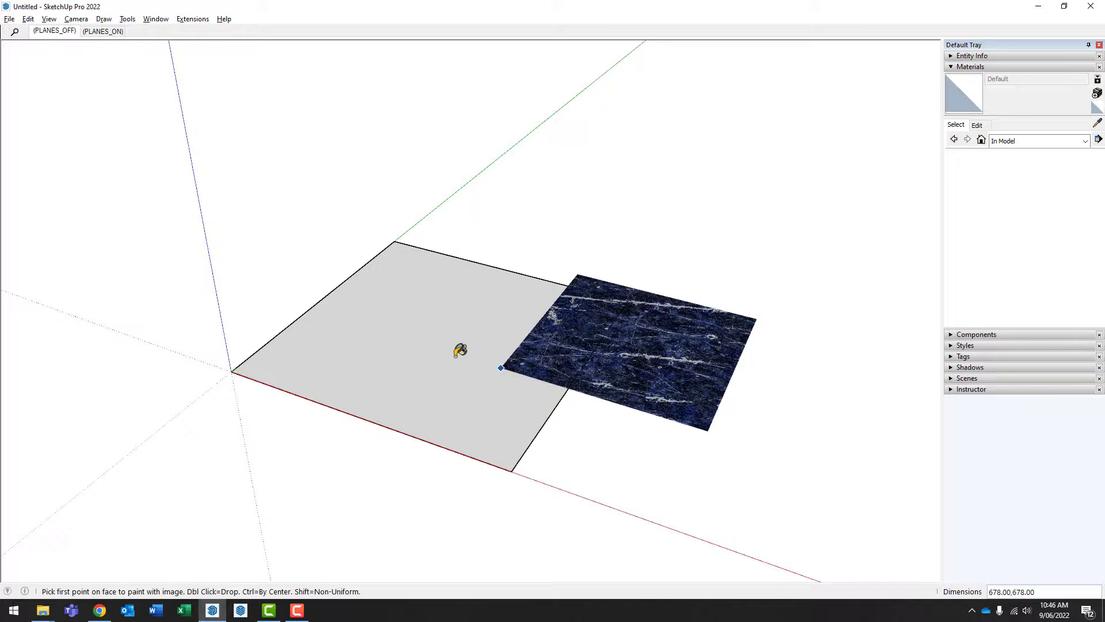
Pin the marble texture at the origin corner and stretch it across the whole square face.
click(250, 367)
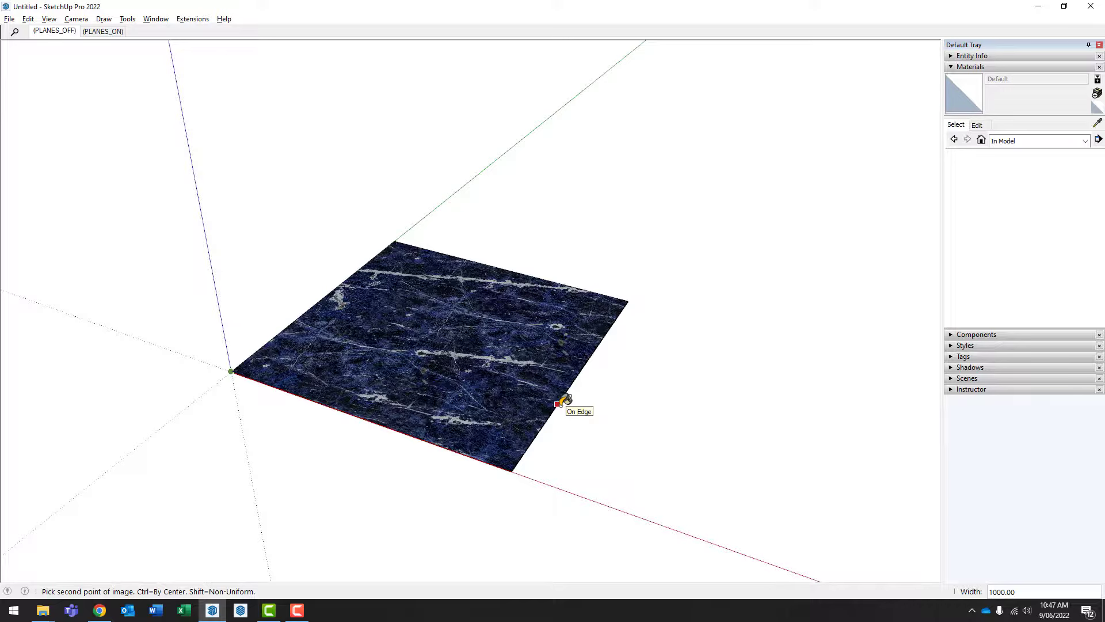
click(564, 402)
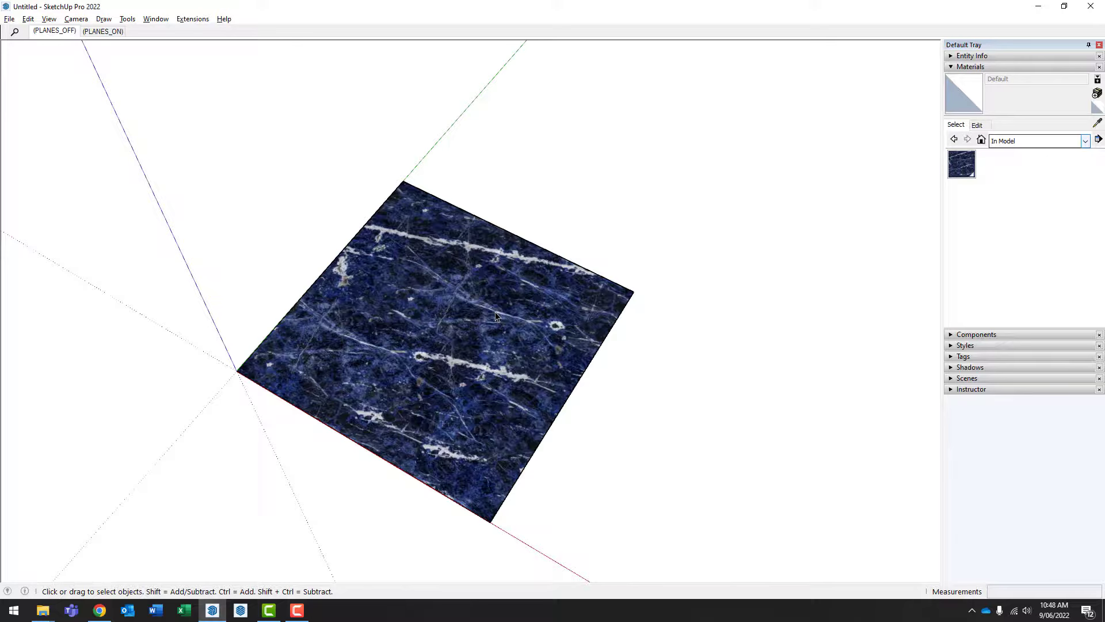
mouse_move(564, 302)
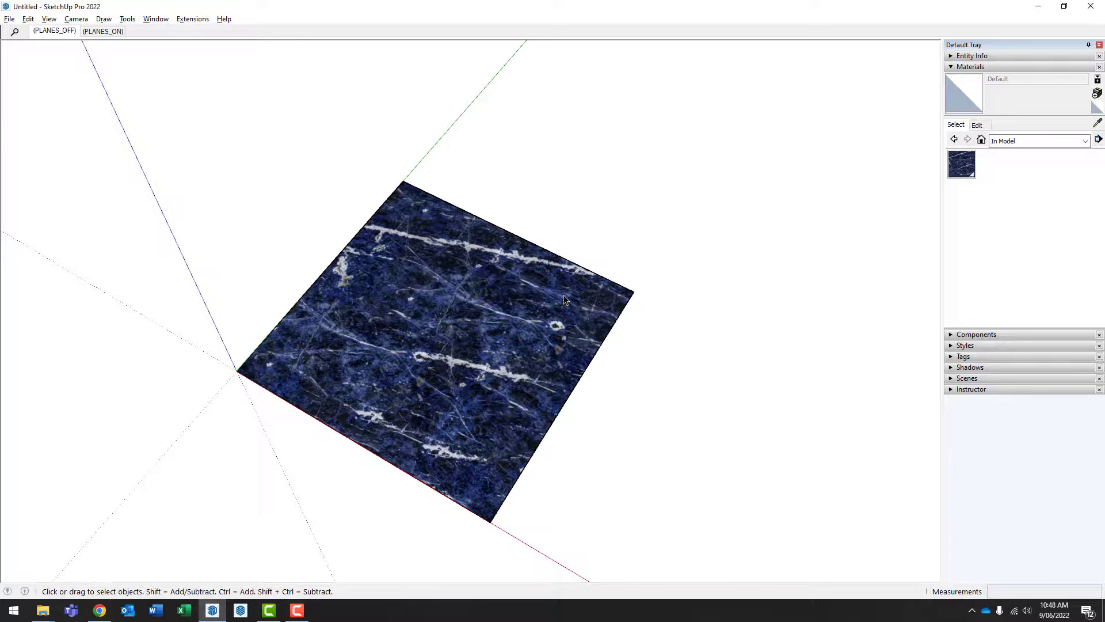